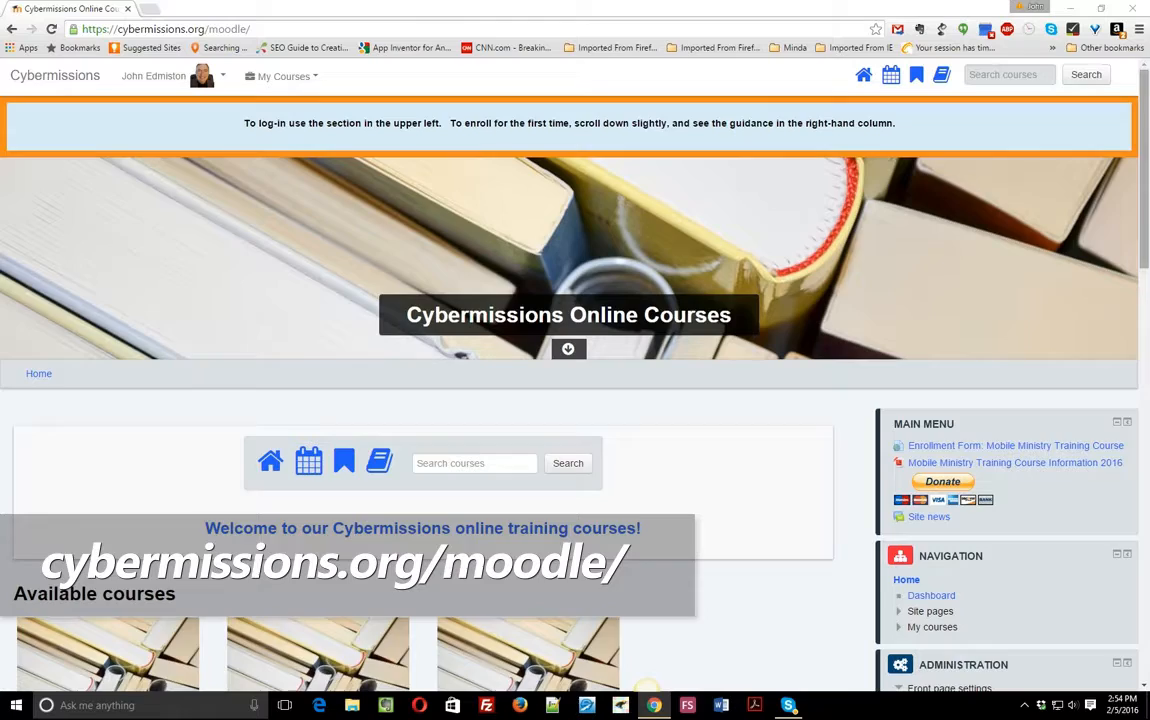
Scroll the Cybermissions front page to Available courses to reach MMF Introduction To Mobile Ministry.
scroll(down, 3)
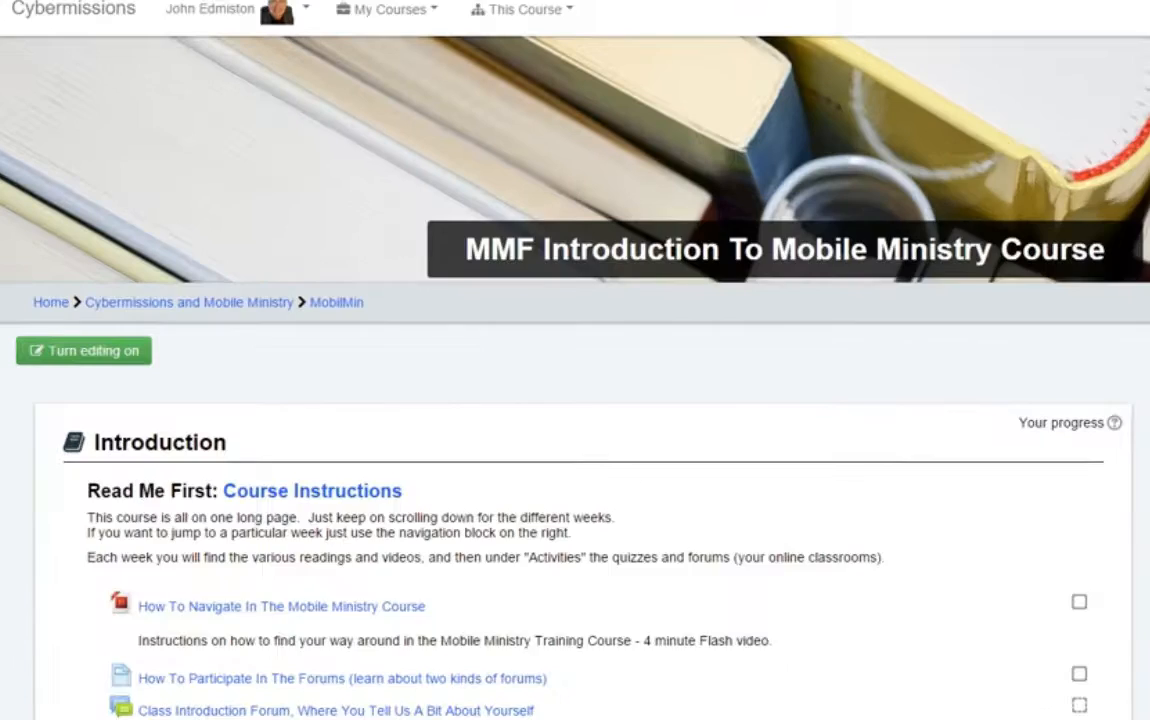
scroll(down, 3)
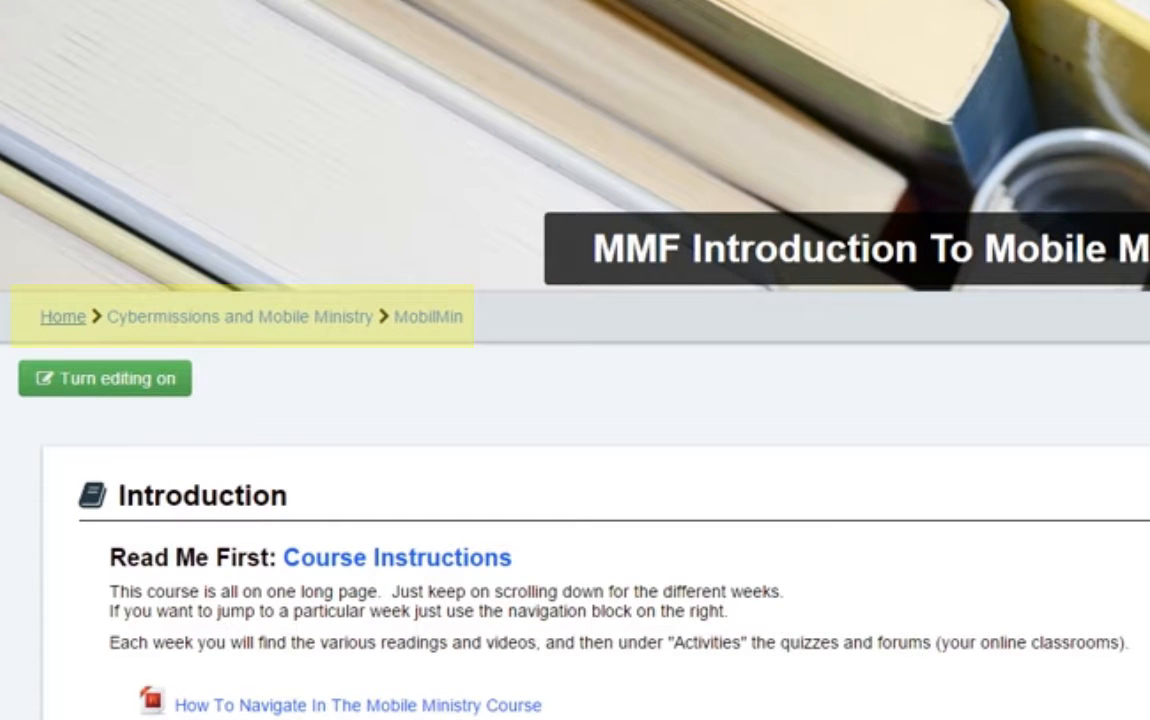
mouse_move(428, 316)
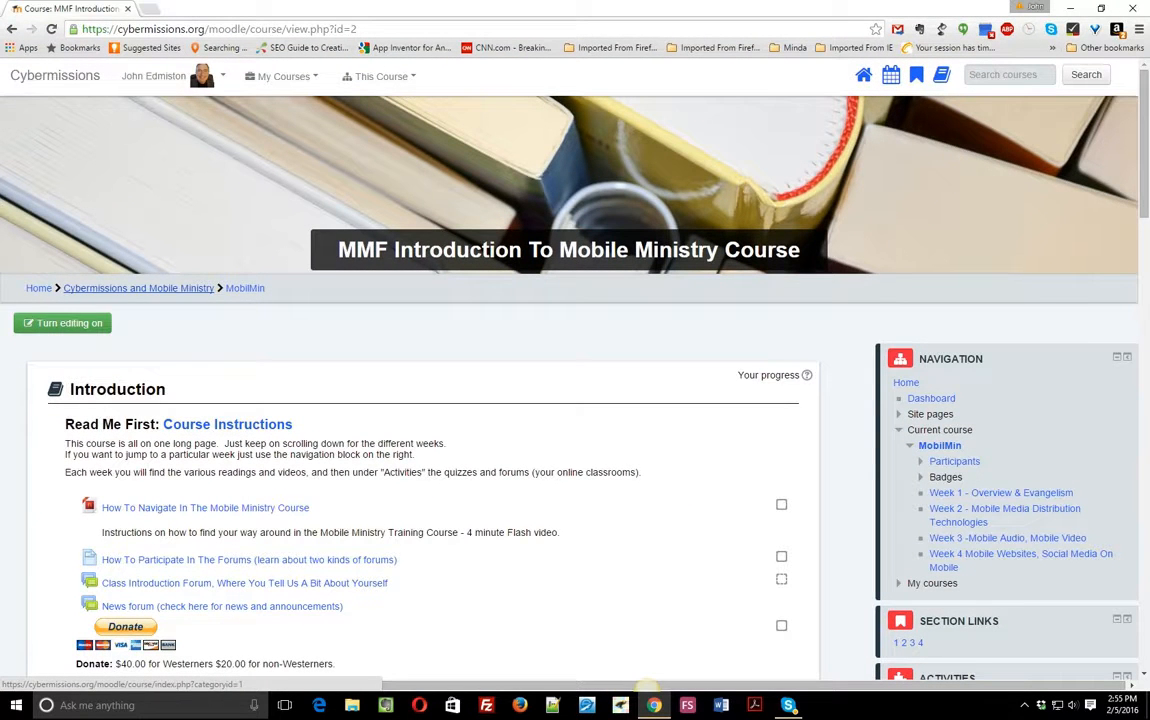
mouse_move(245, 288)
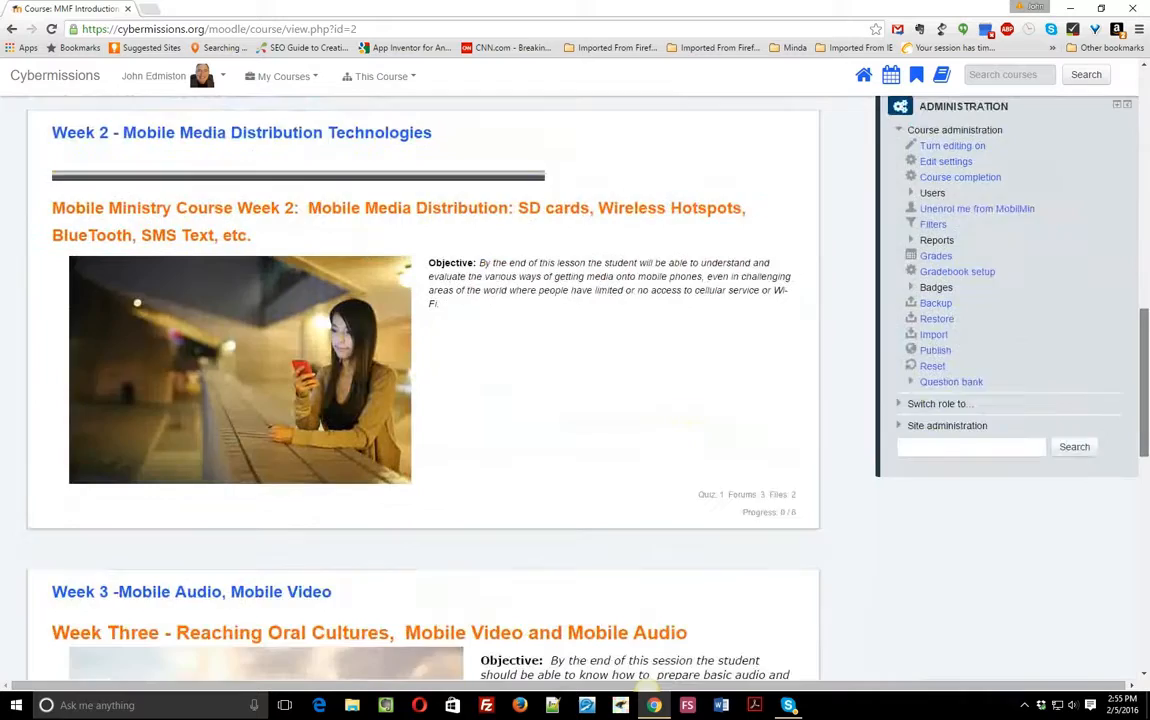
scroll(down, 3)
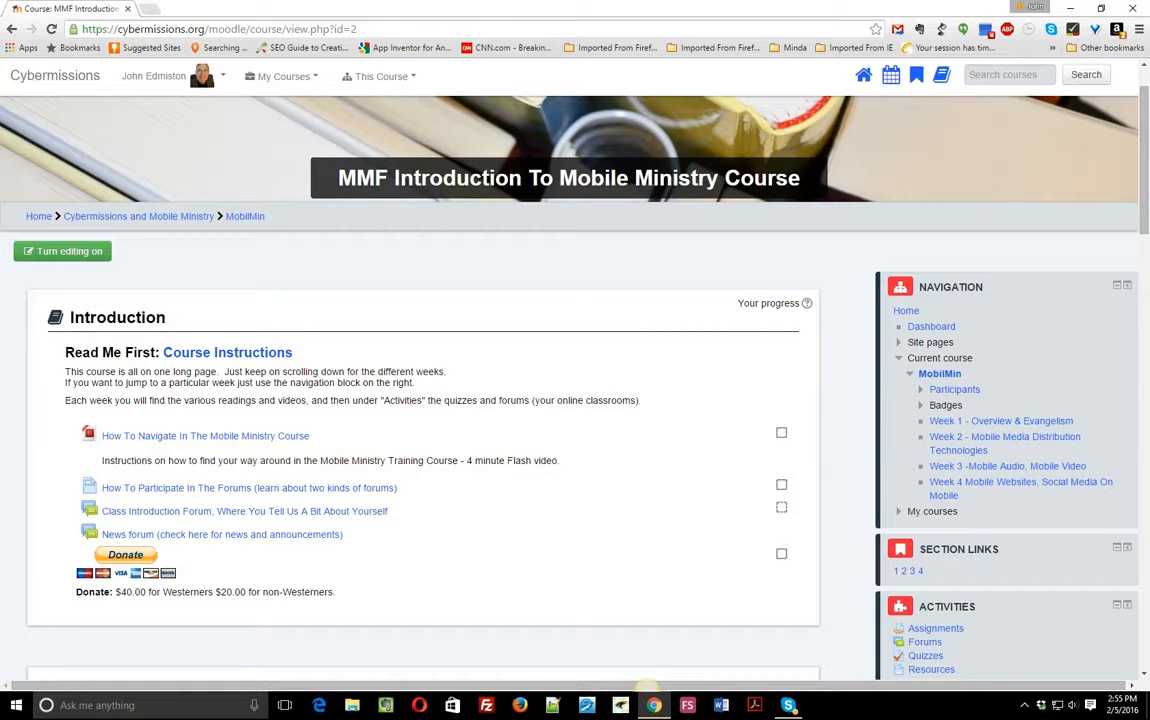
mouse_move(227, 352)
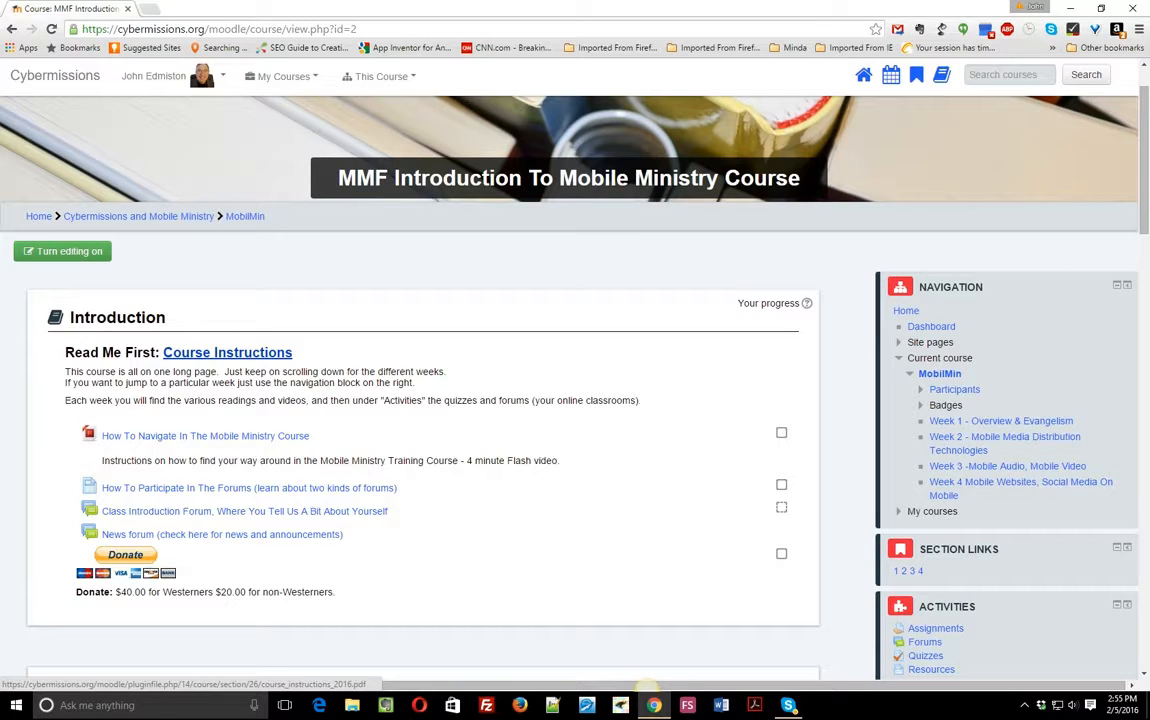
mouse_move(205, 435)
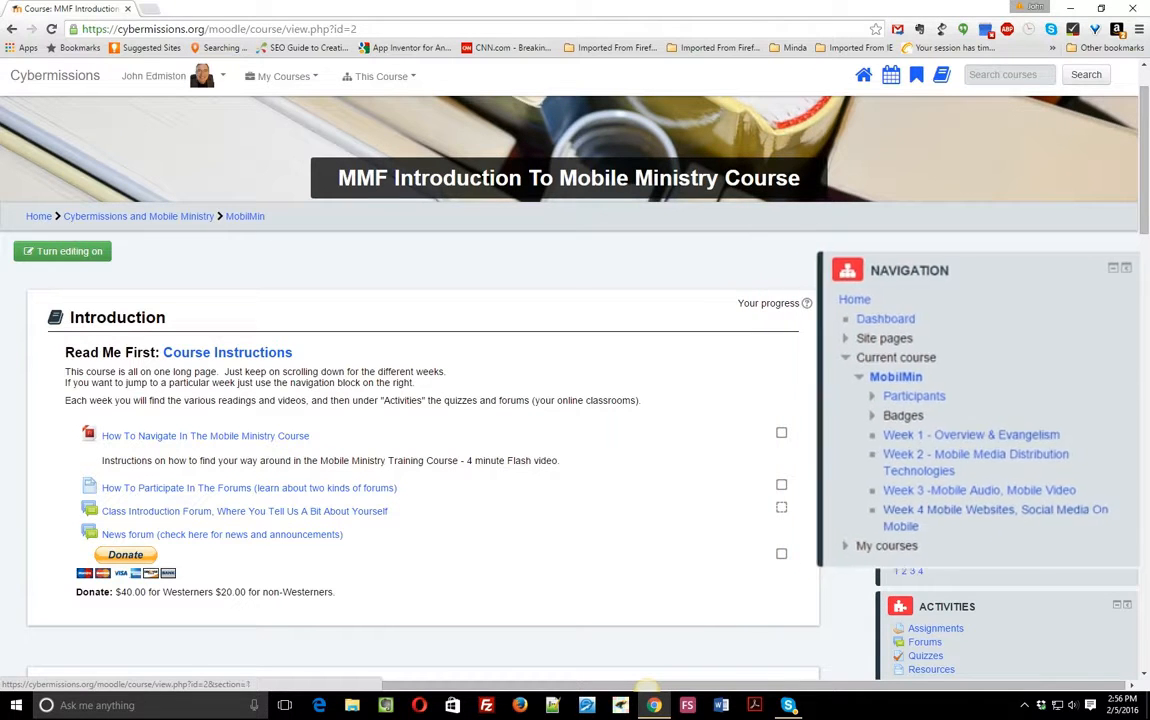
scroll(down, 3)
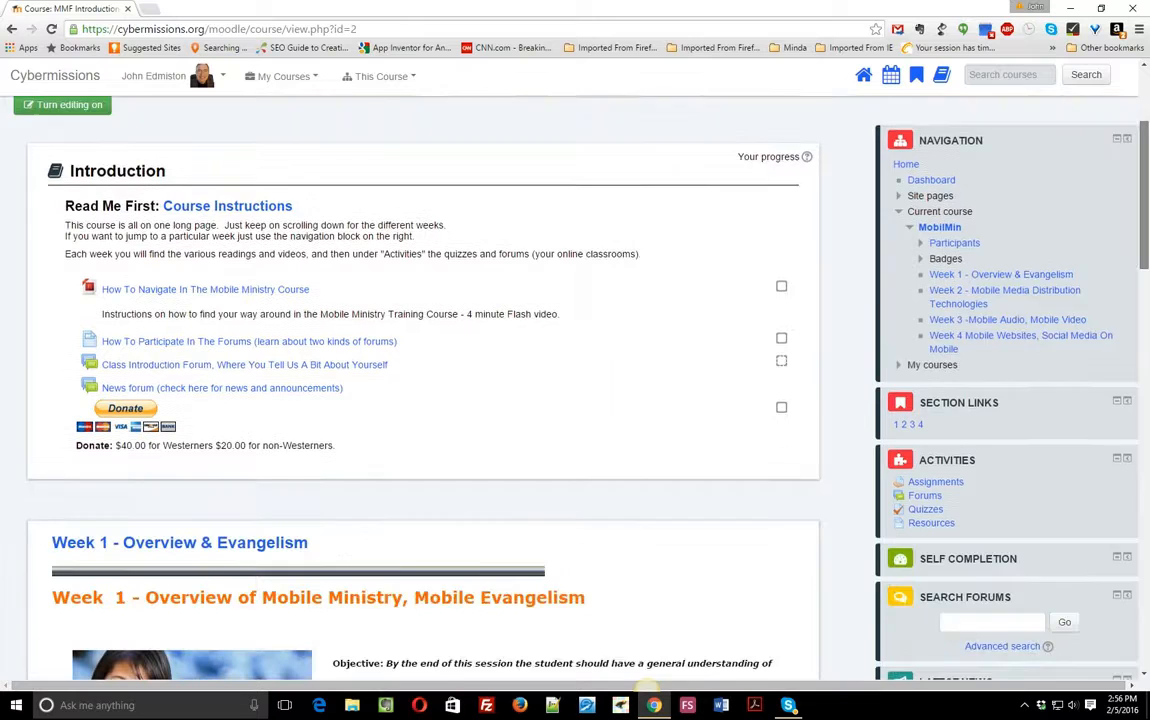
scroll(down, 3)
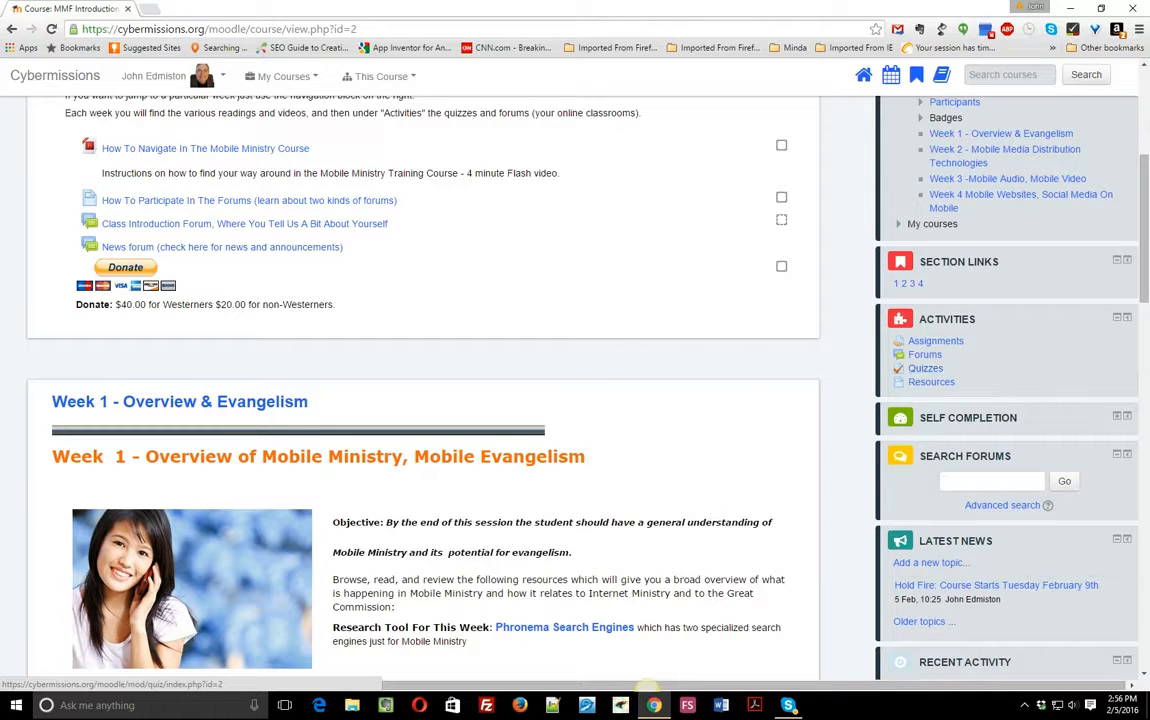
mouse_move(924, 354)
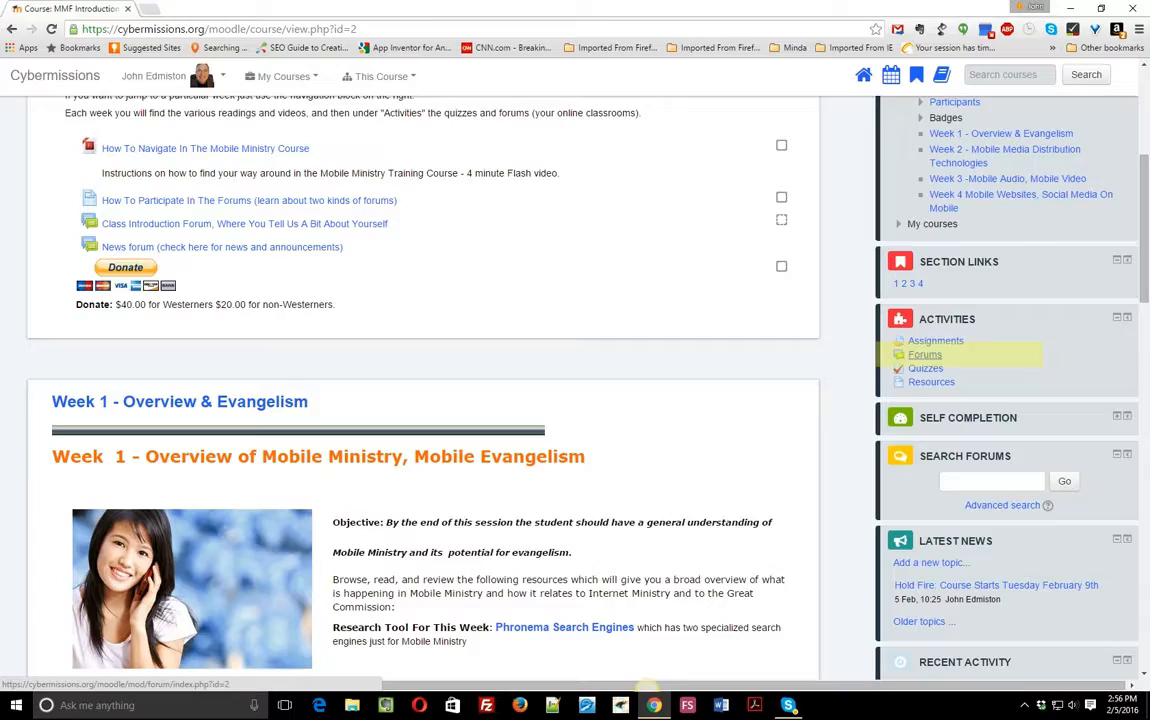
Open the course Forums index and scroll through the General and Learning forums tables.
click(924, 354)
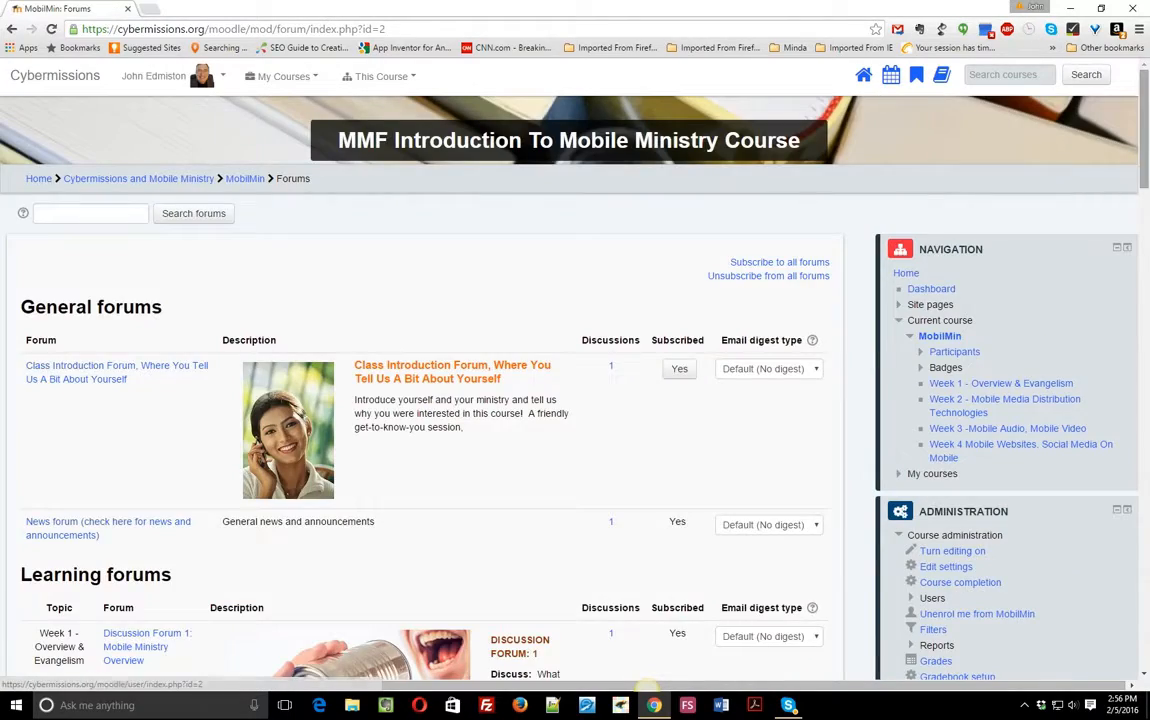
scroll(down, 3)
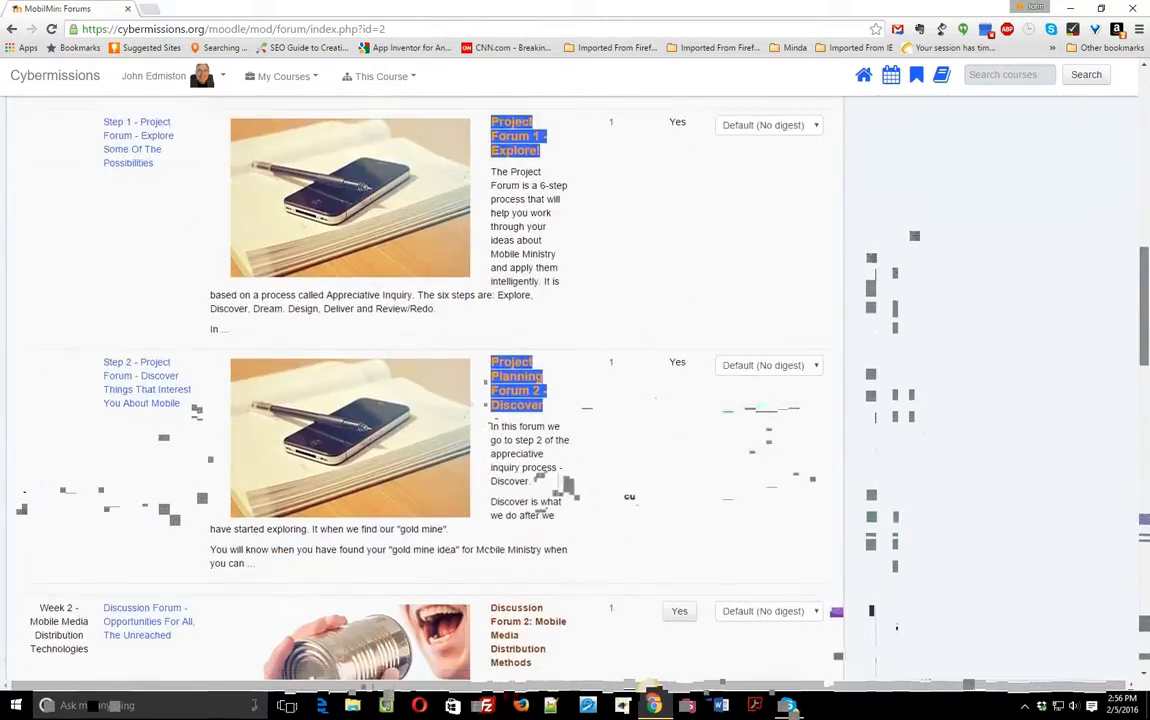
scroll(down, 3)
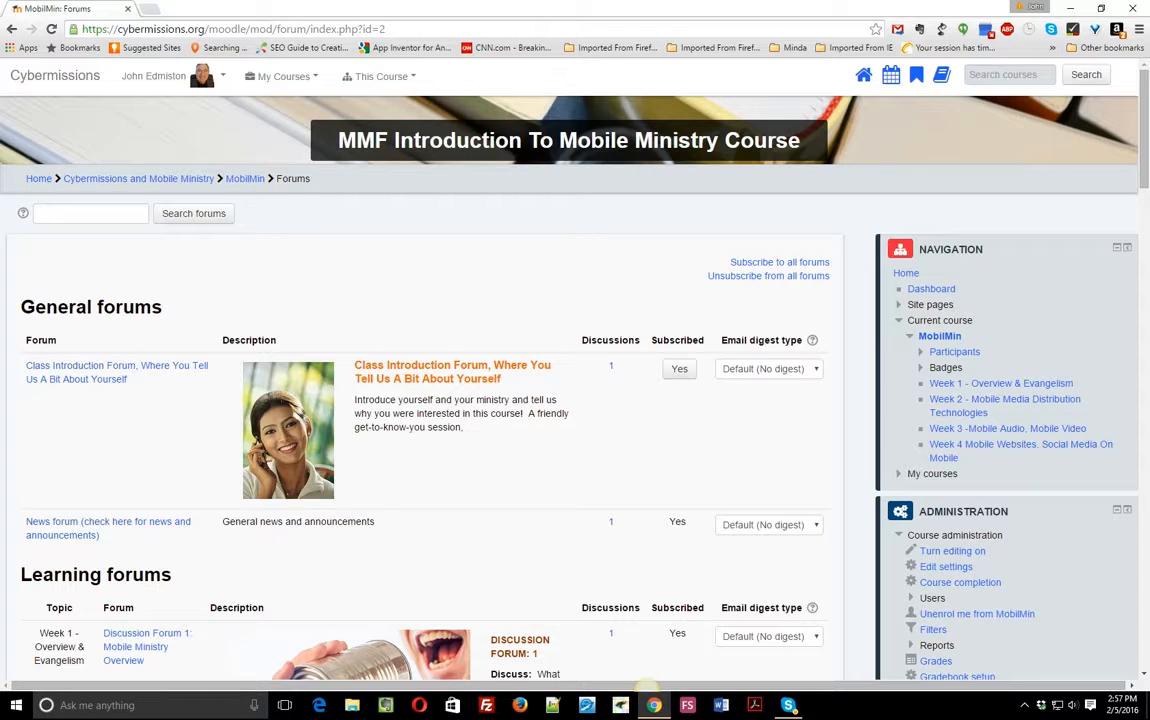
mouse_move(245, 178)
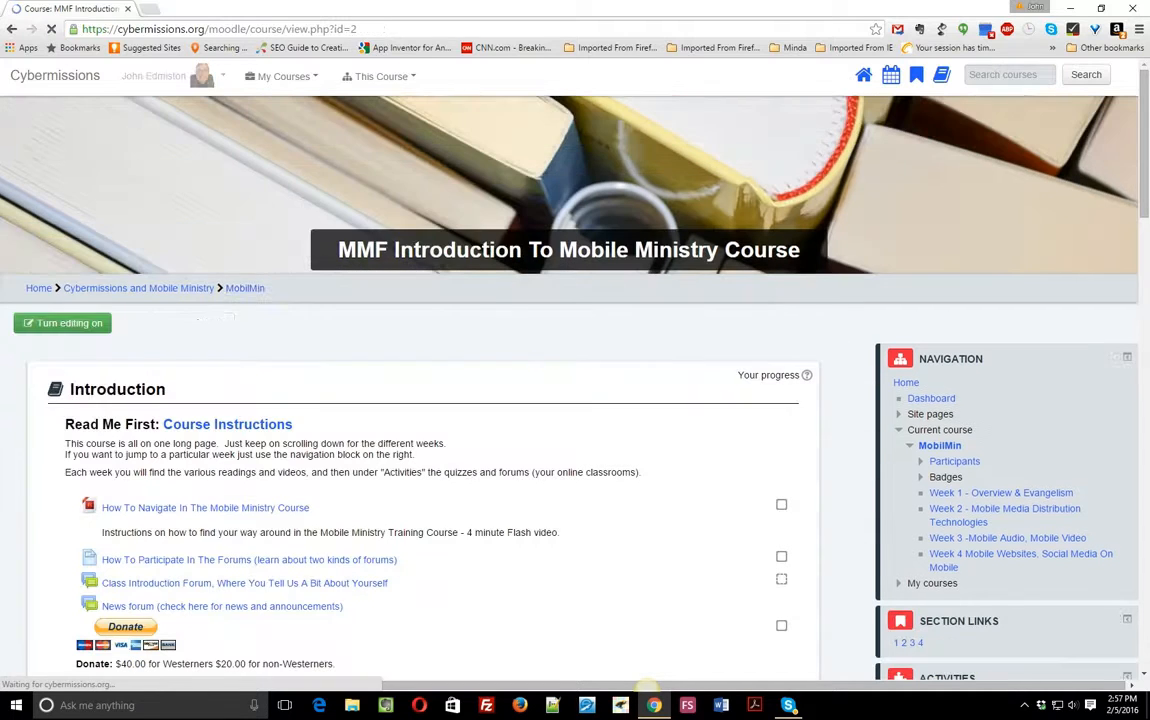
Scroll down the MobilMin course page to the Week 1 and Week 2 sections.
scroll(down, 3)
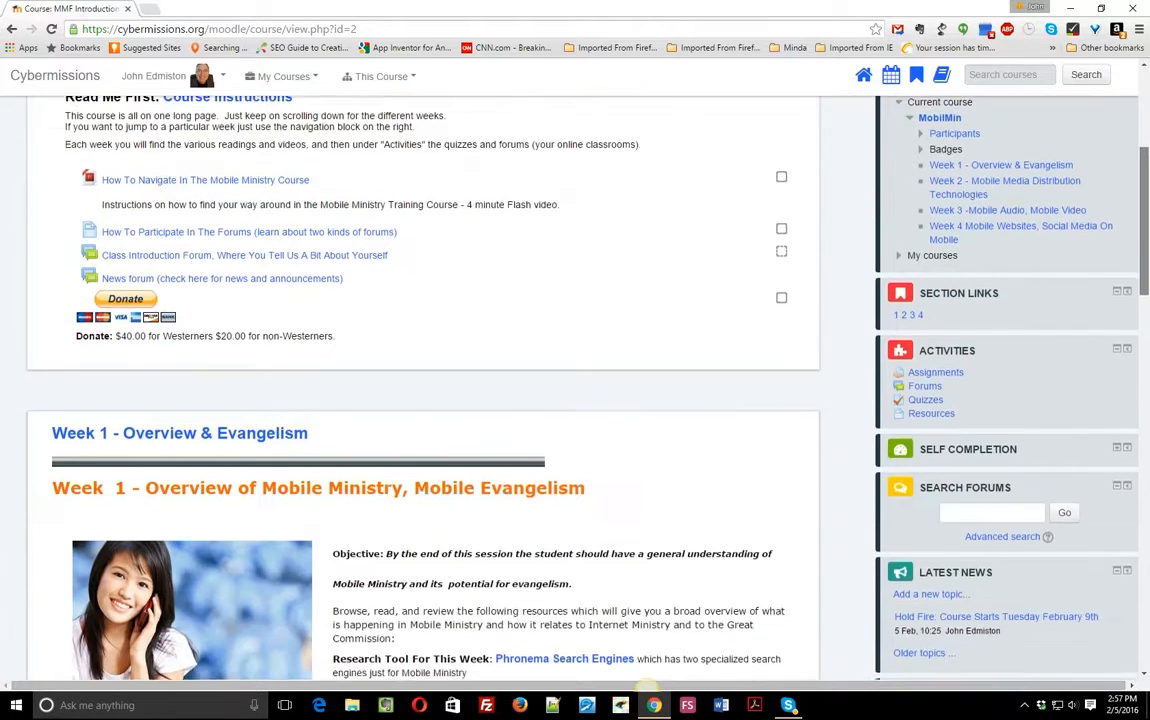
scroll(down, 3)
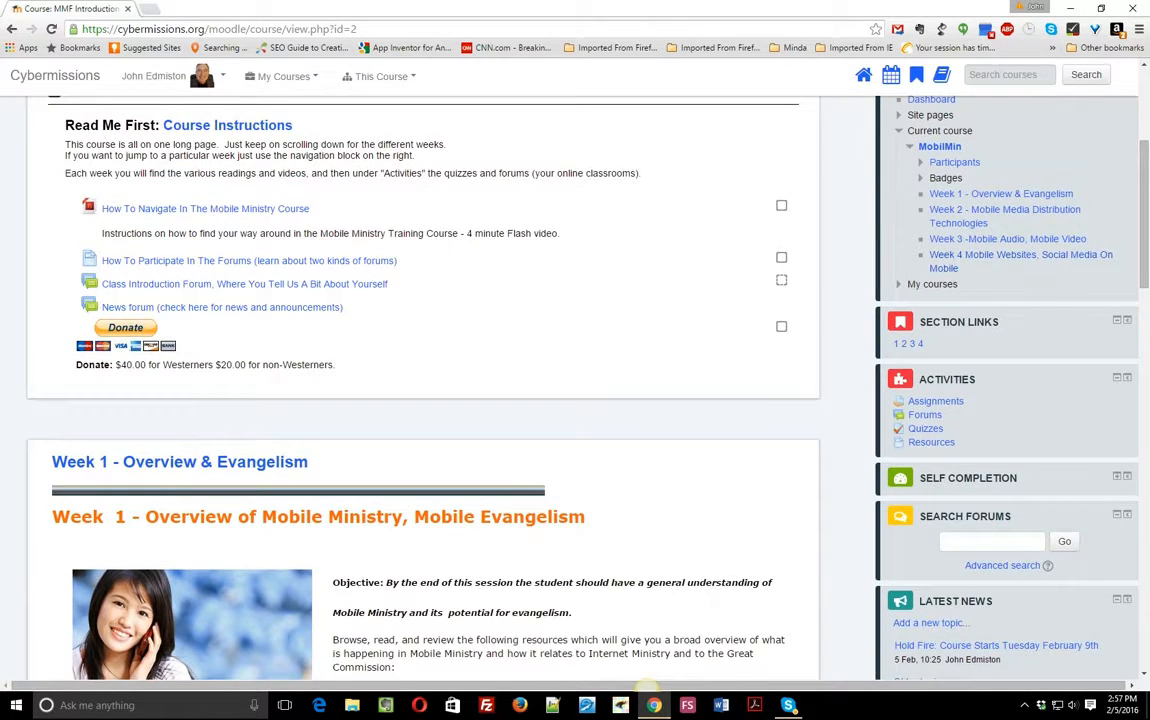
scroll(down, 3)
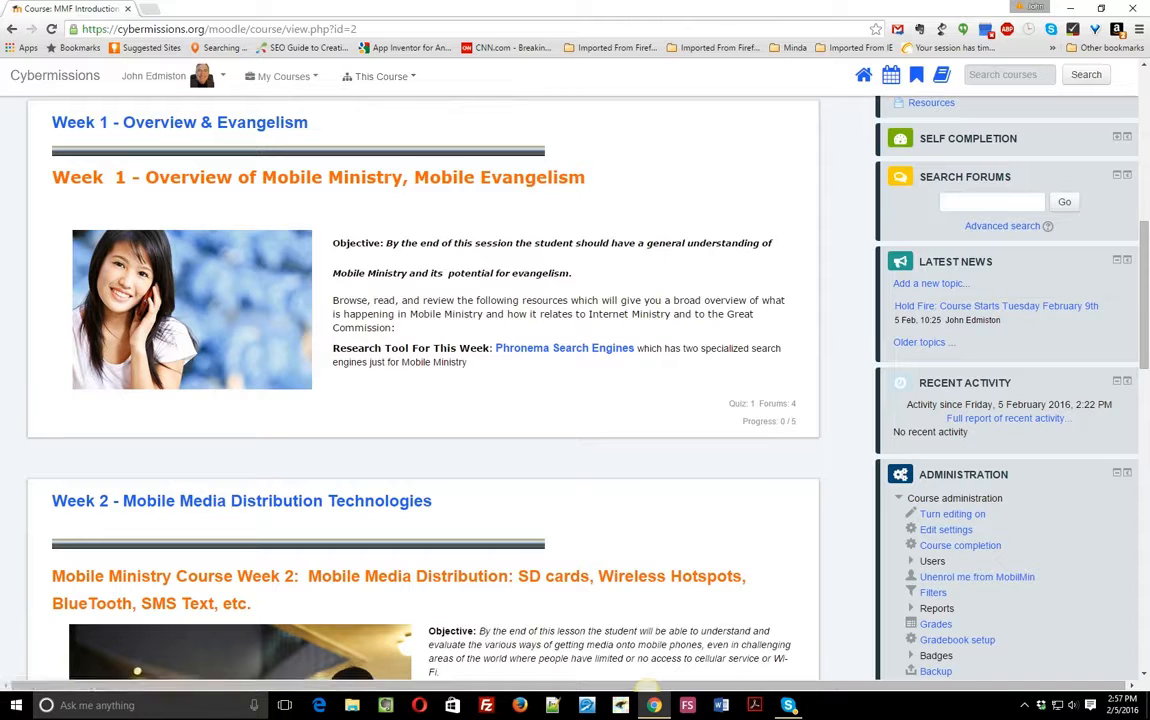
mouse_move(180, 122)
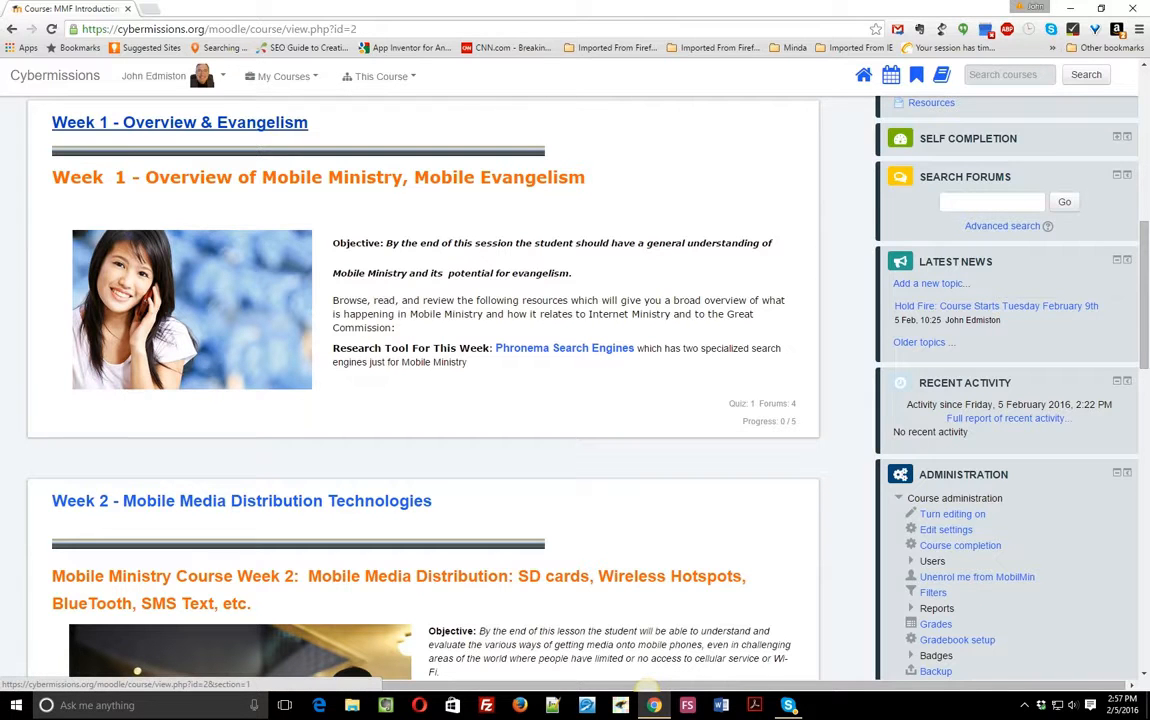
Open the Week 1 - Overview & Evangelism section and scroll through its readings and videos.
click(180, 122)
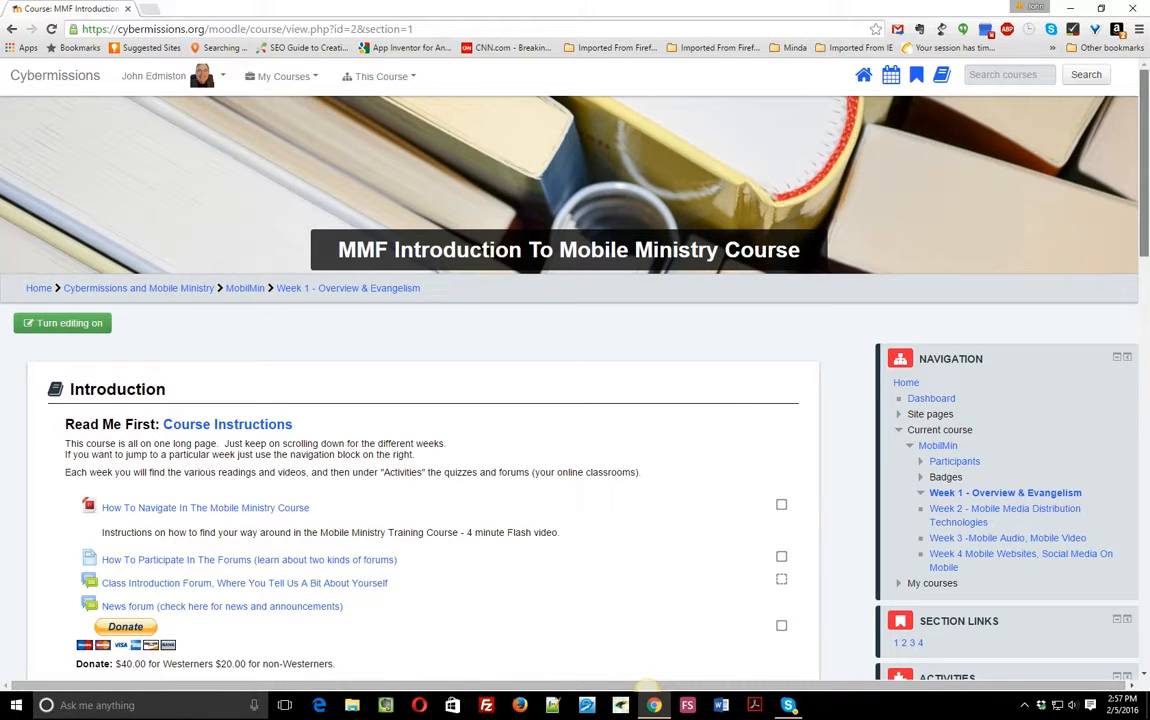
scroll(down, 3)
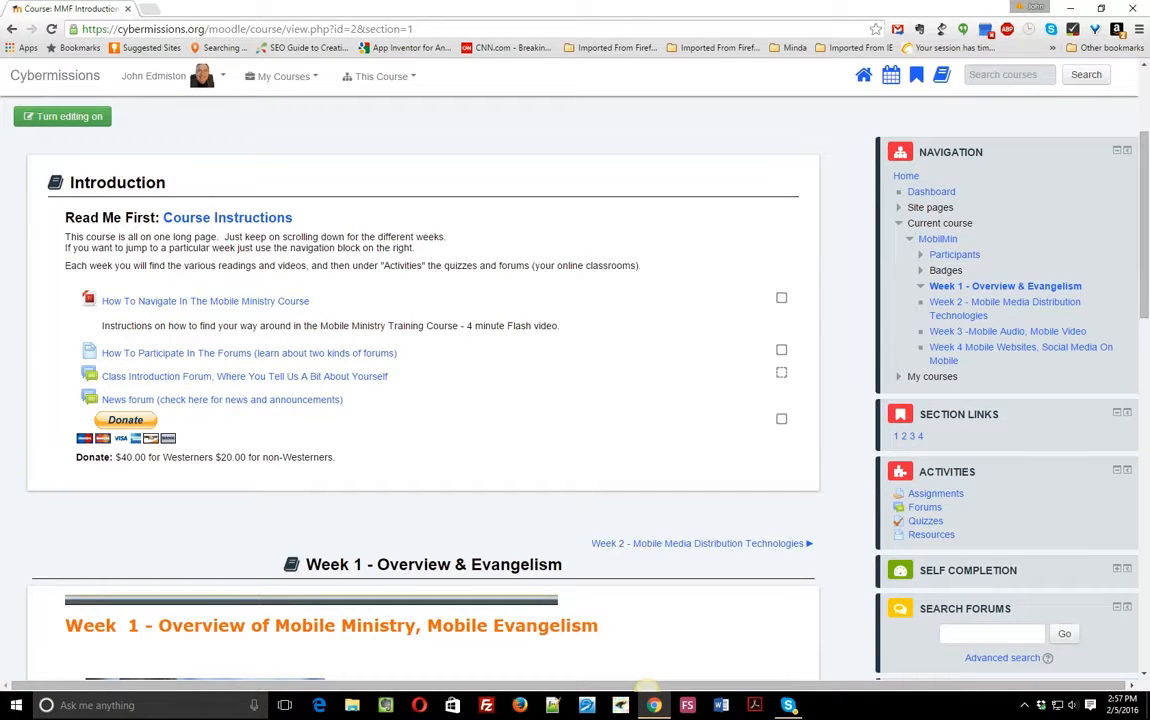
scroll(down, 3)
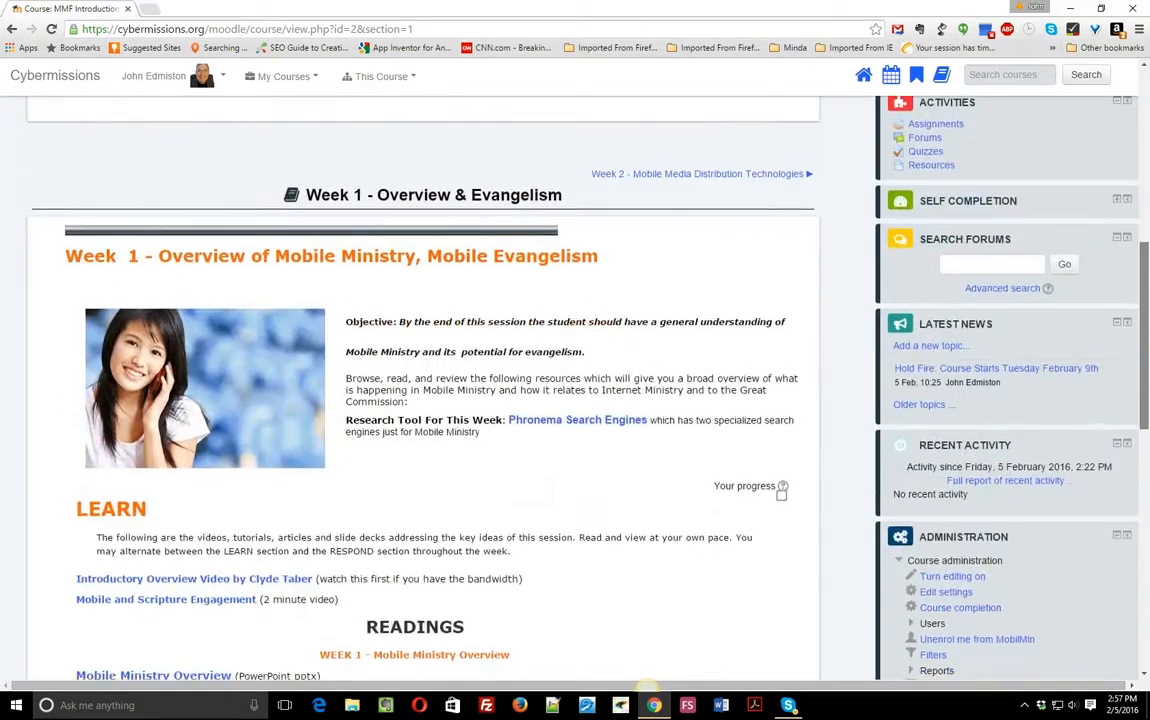
scroll(down, 3)
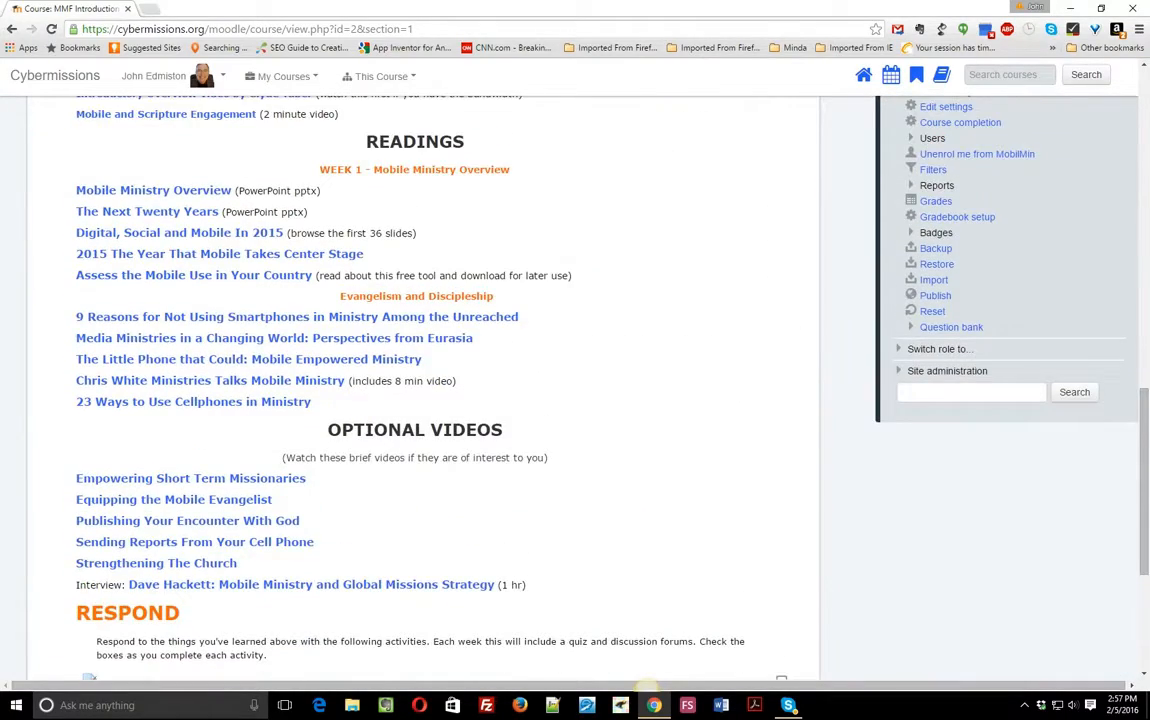
mouse_move(153, 190)
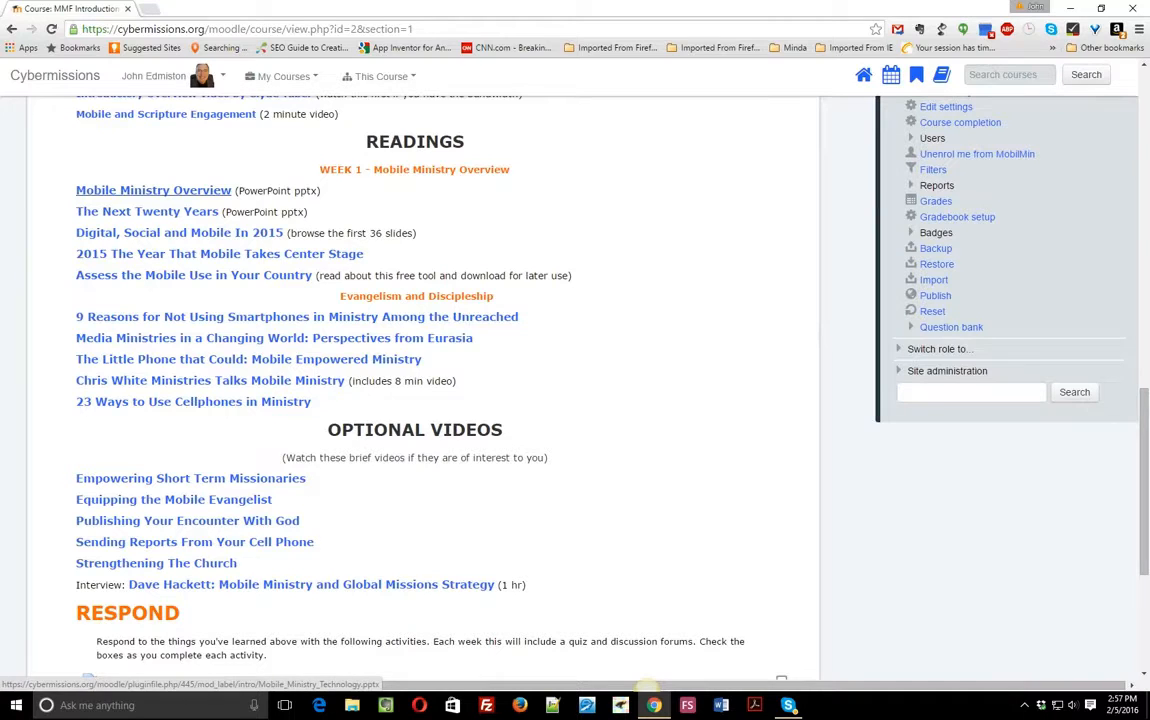
mouse_move(273, 337)
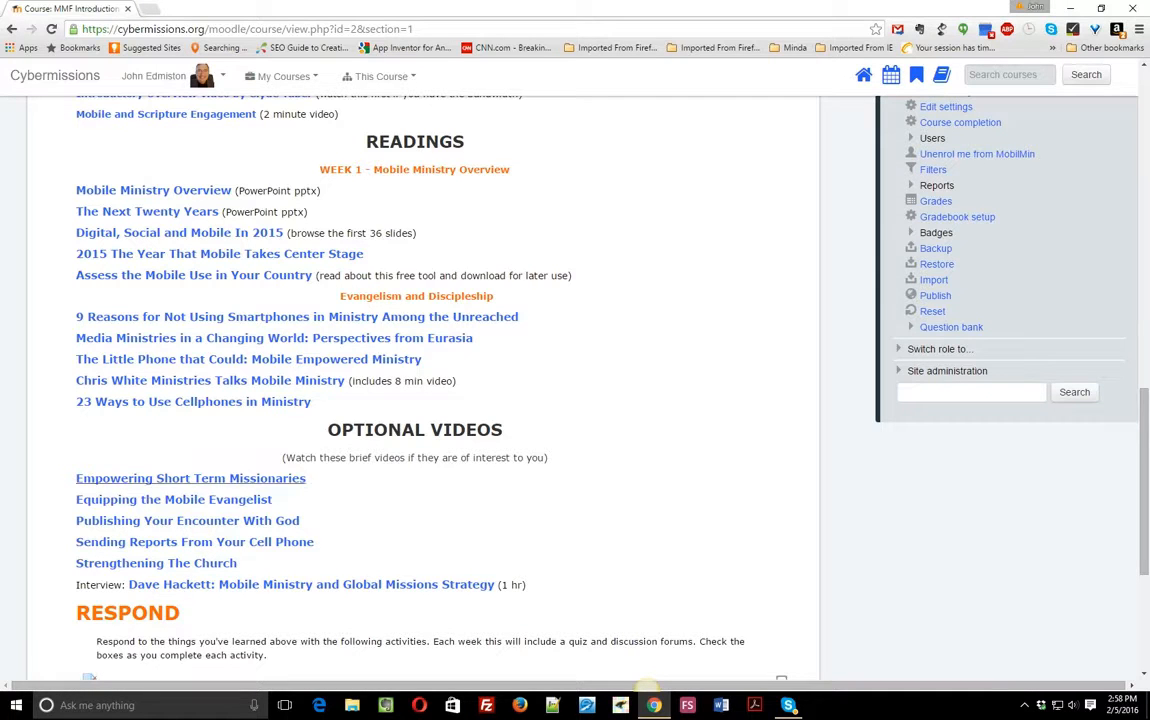
Scroll to the Respond list and open 'Discussion Forum 2: Mobile Evangelism'.
scroll(down, 3)
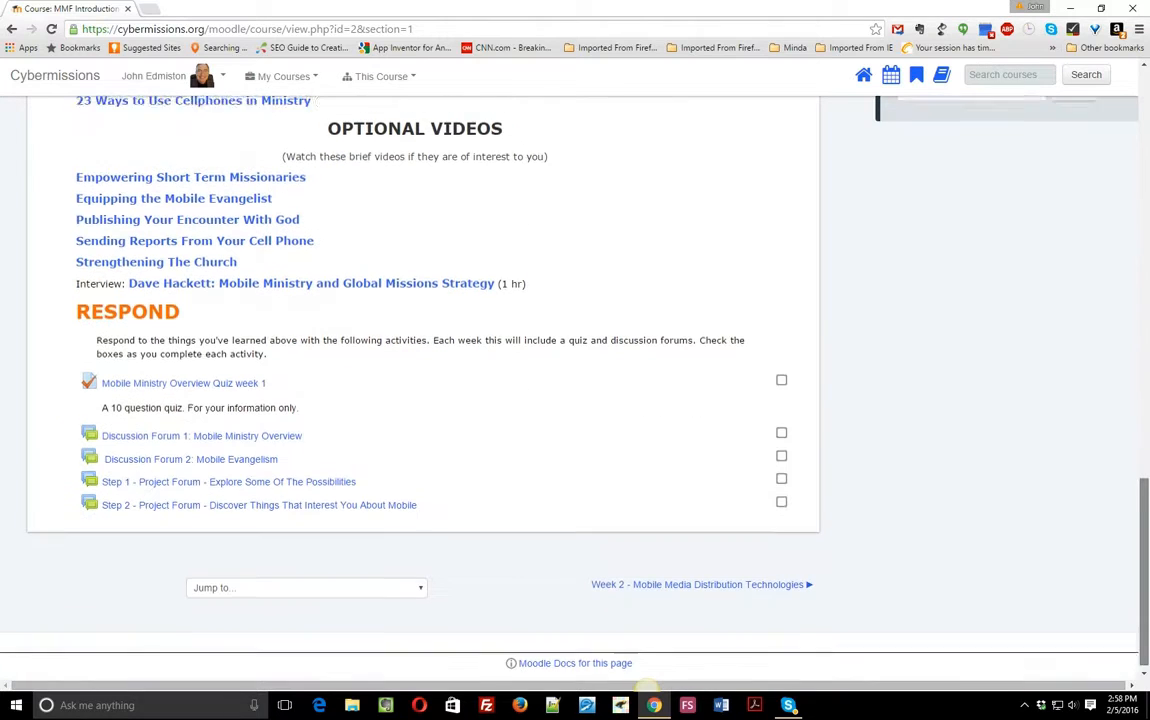
scroll(down, 3)
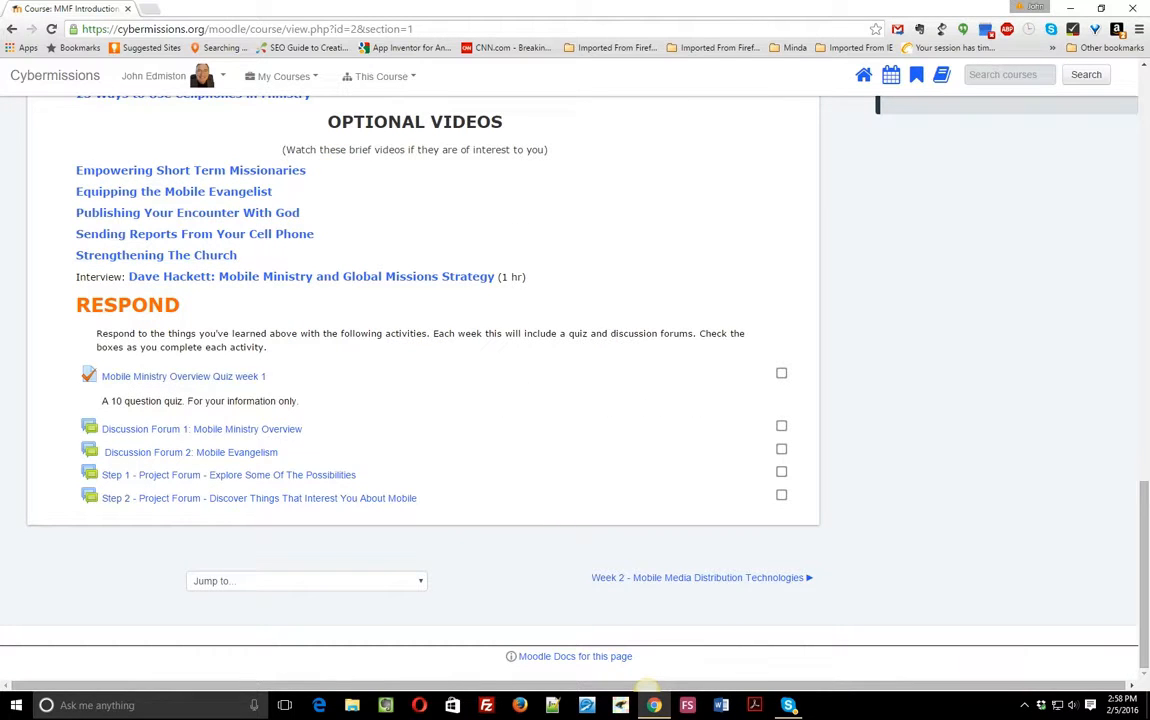
mouse_move(183, 376)
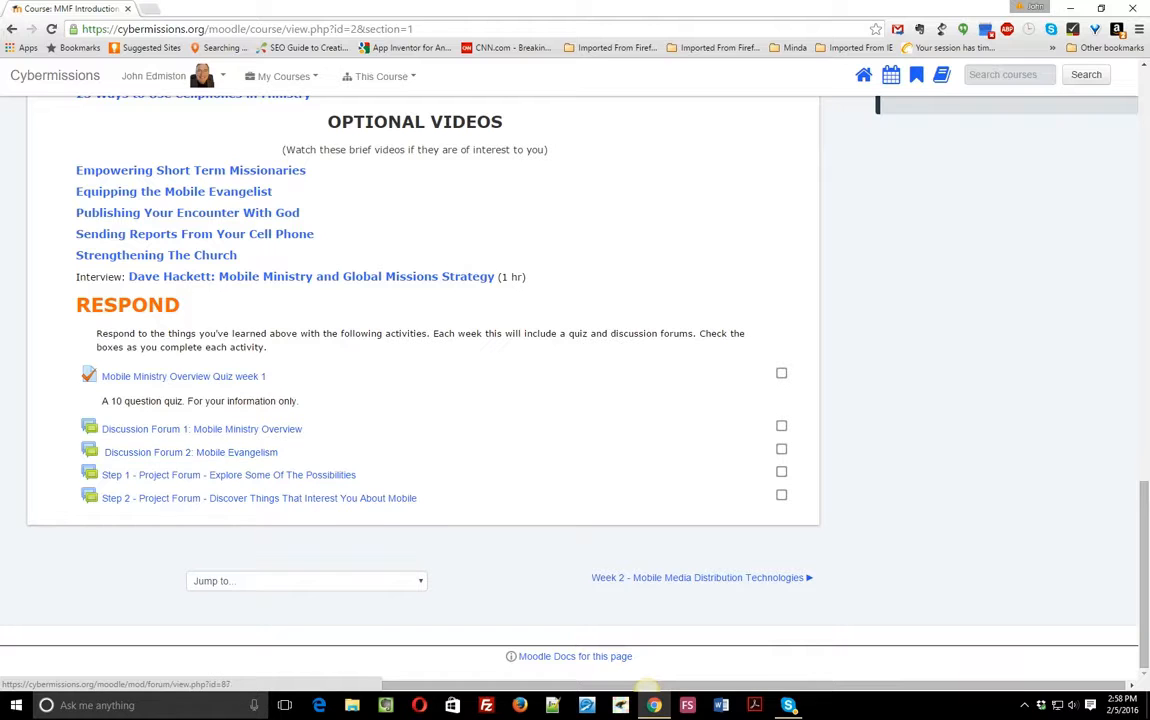
click(190, 452)
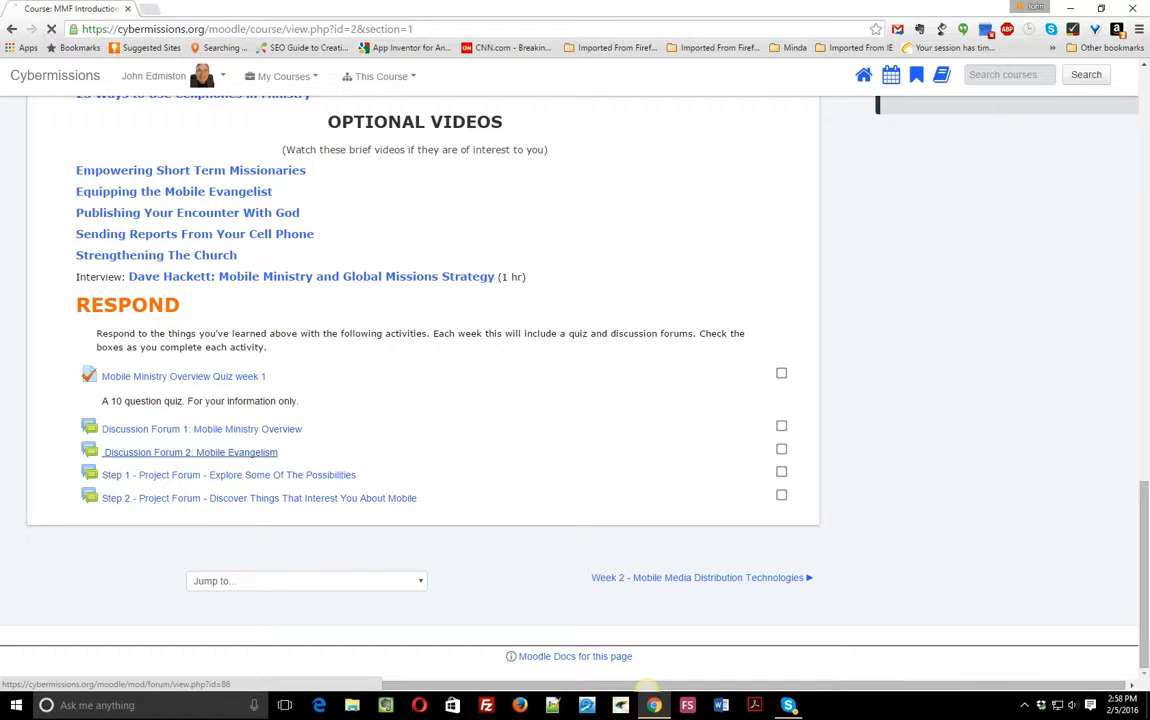
Load Discussion Forum 2: Mobile Evangelism showing Clyde Taber's post and its reply.
click(190, 452)
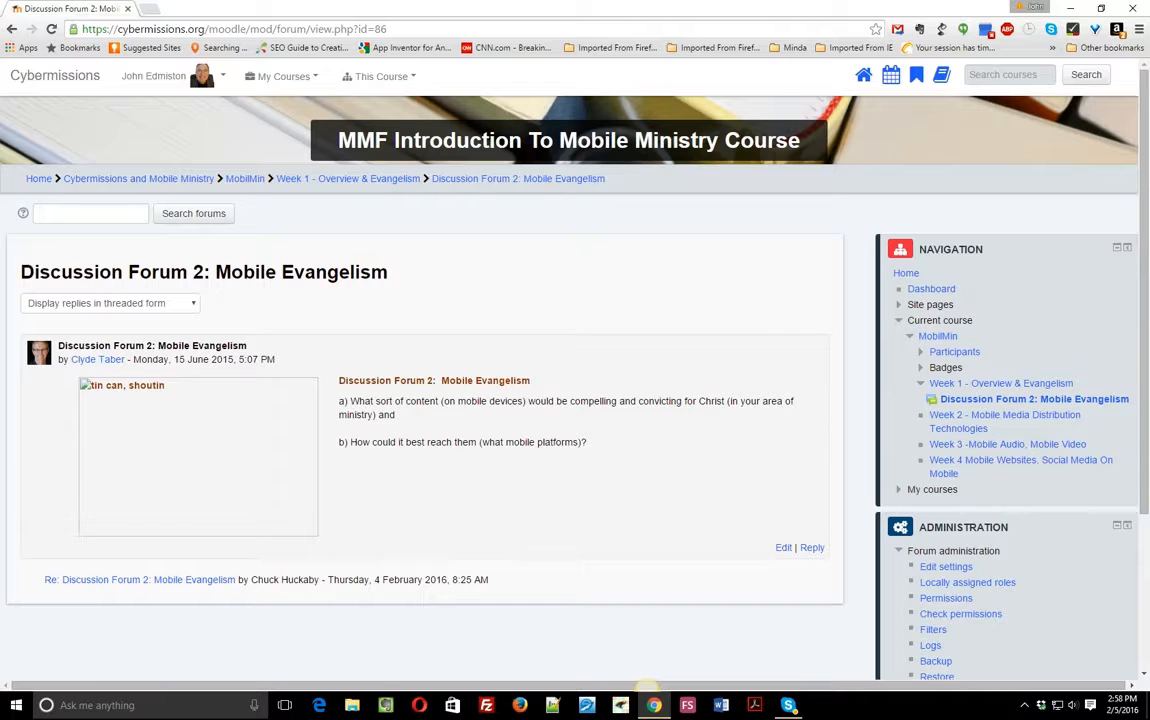
mouse_move(140, 579)
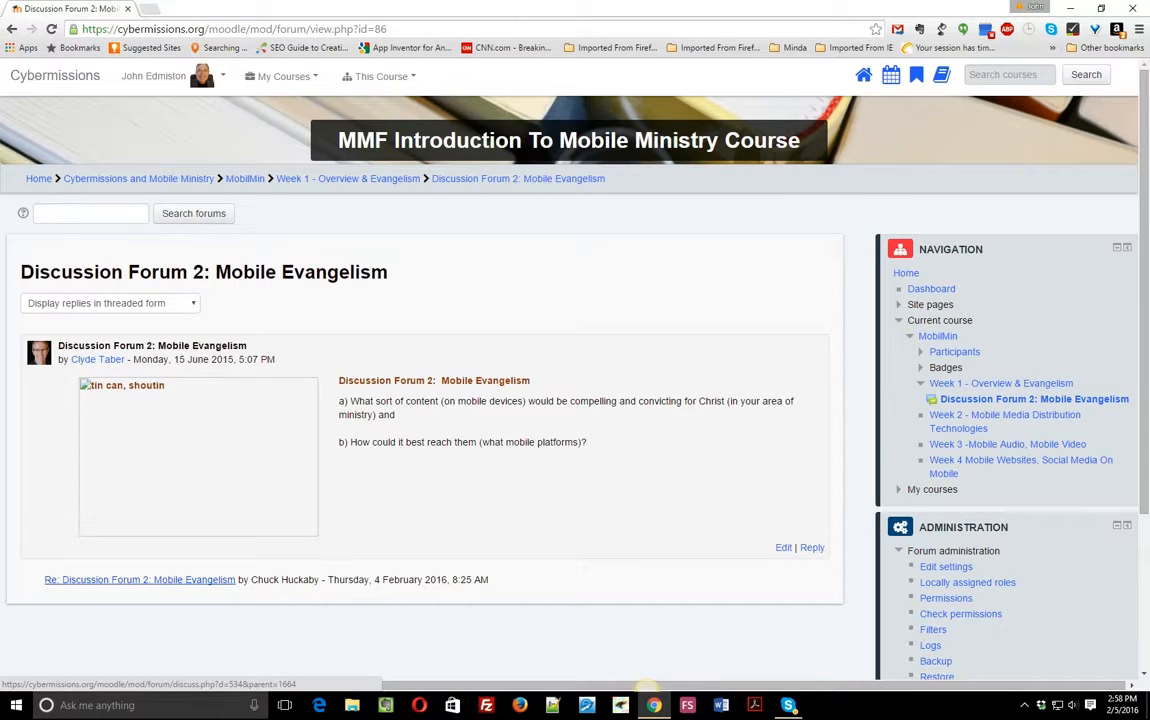
mouse_move(245, 178)
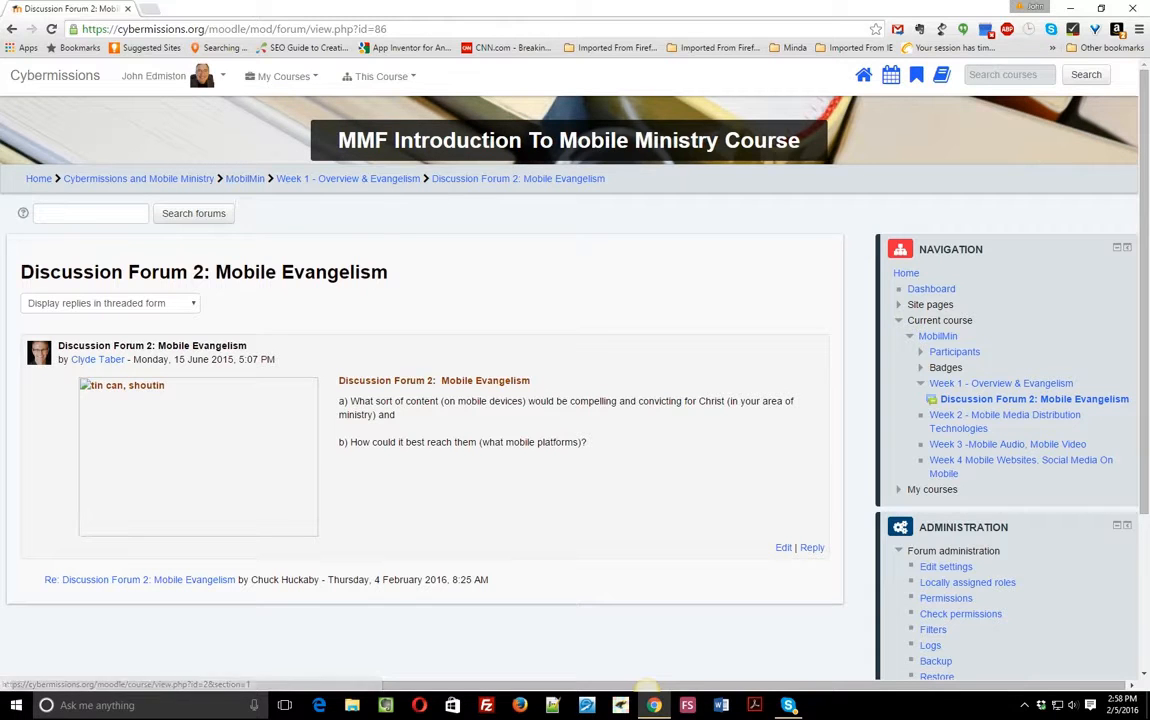
mouse_move(937, 335)
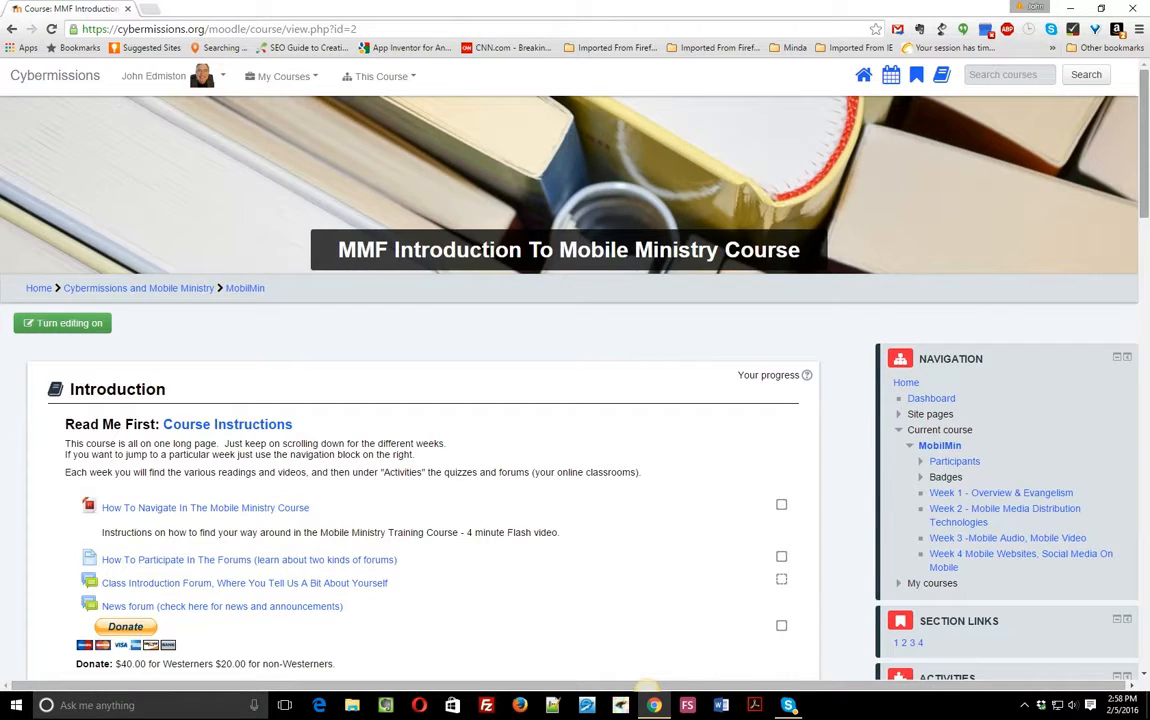
scroll(down, 3)
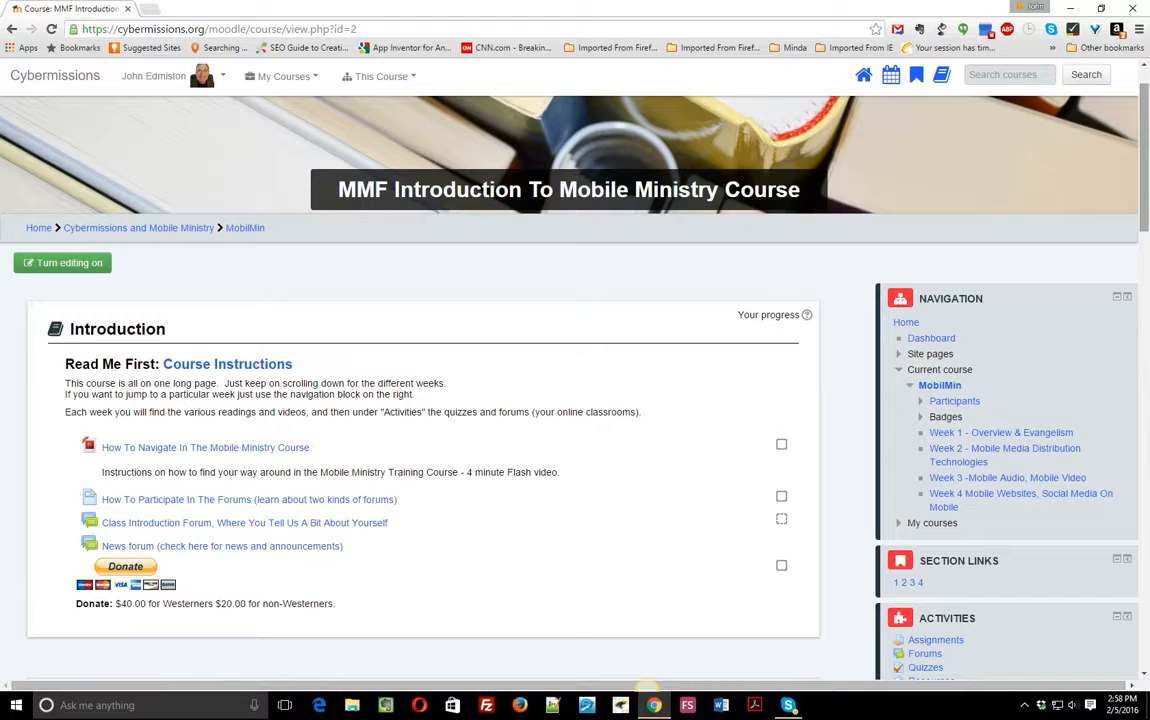
scroll(down, 3)
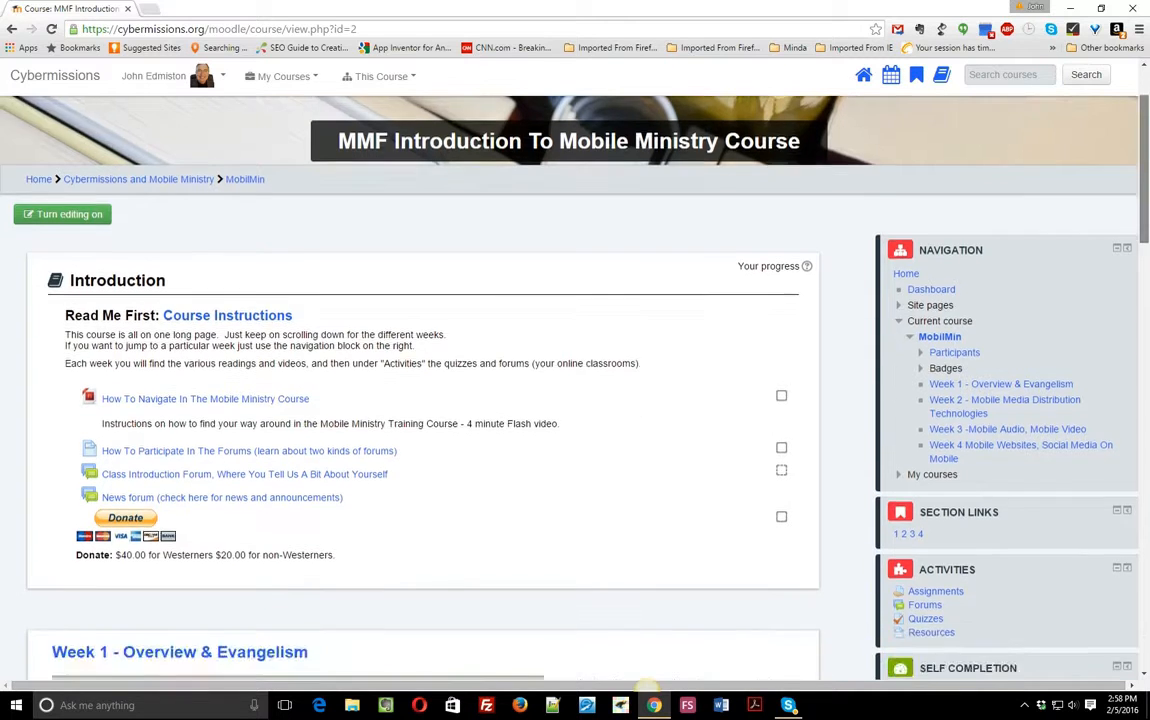
scroll(down, 3)
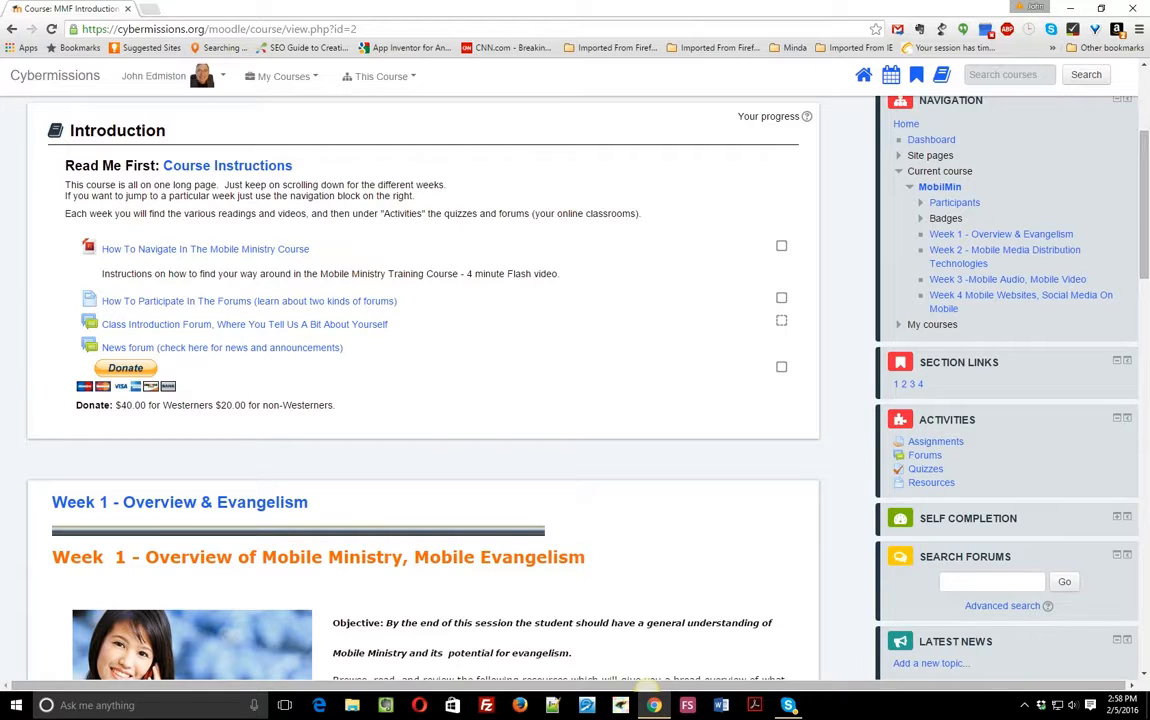
mouse_move(936, 441)
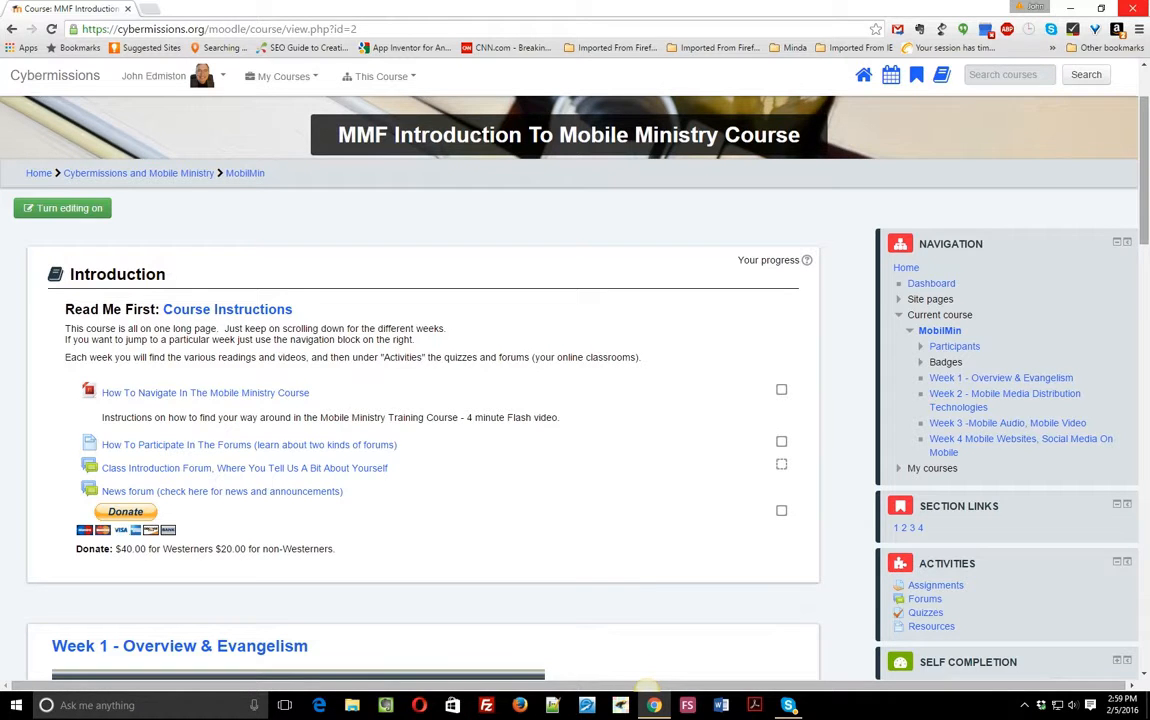
scroll(down, 3)
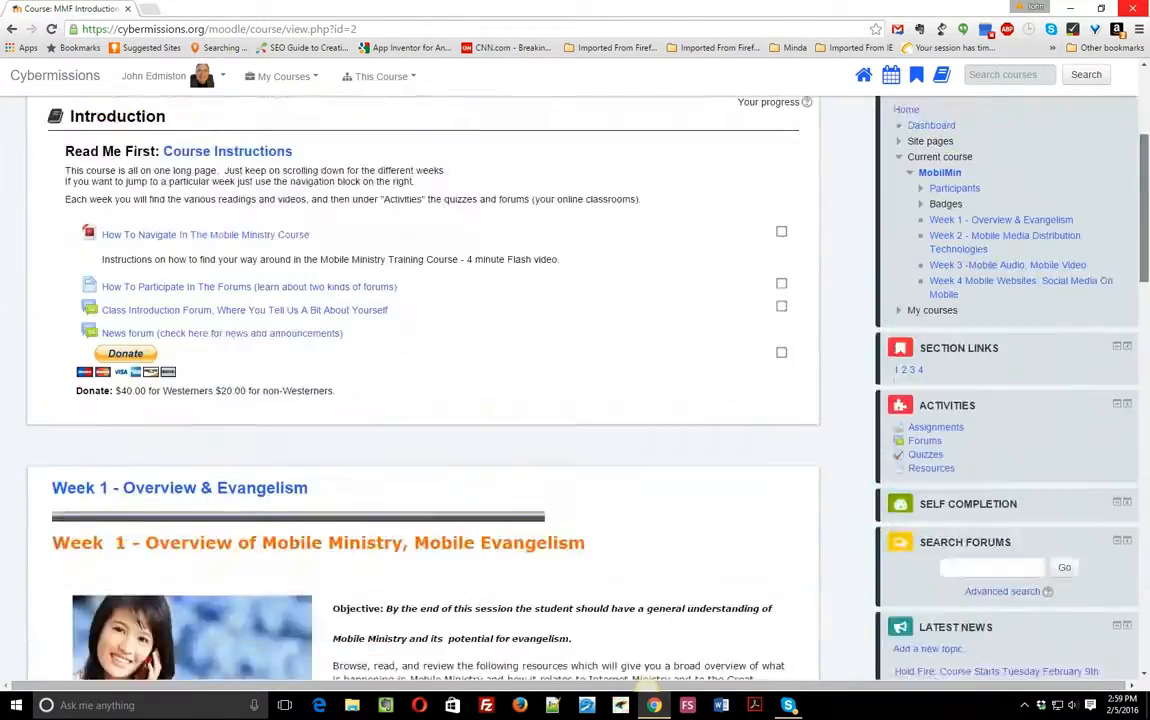
scroll(up, 3)
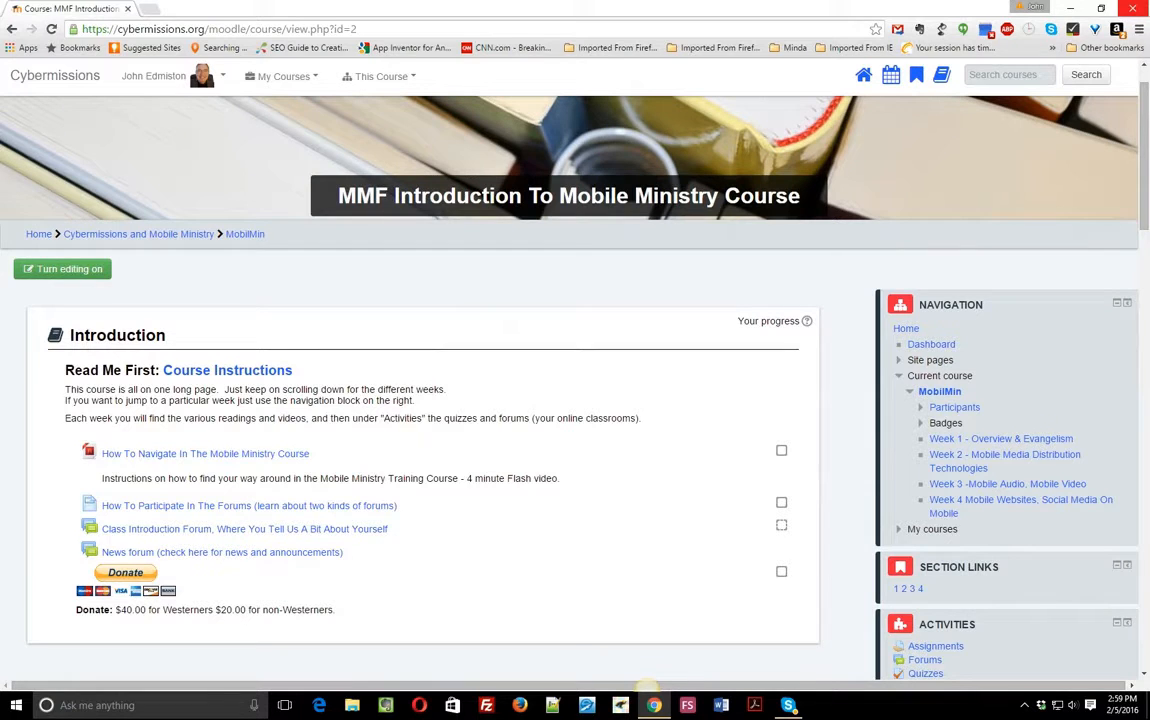